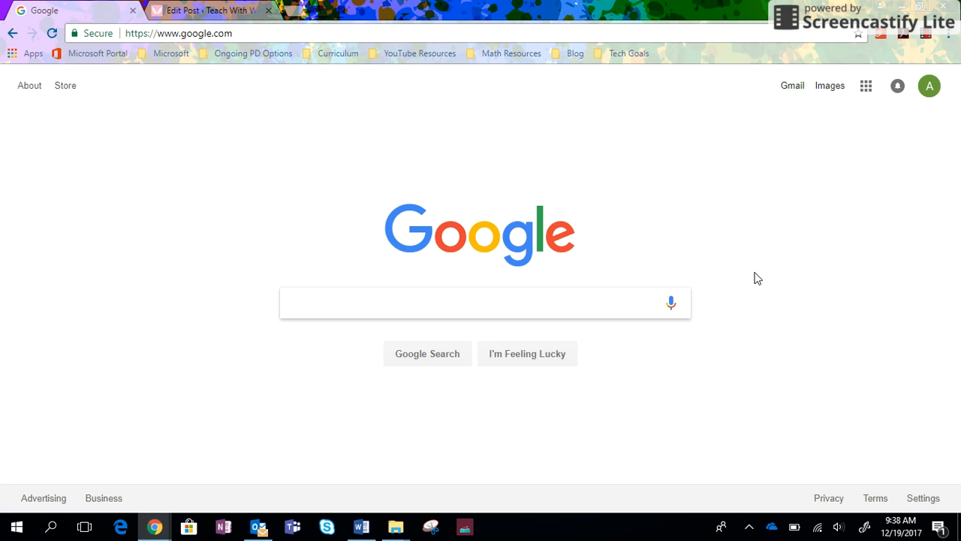
# - Switch to Google Drive through the Google apps launcher to reach My Drive
pyautogui.click(481, 303)
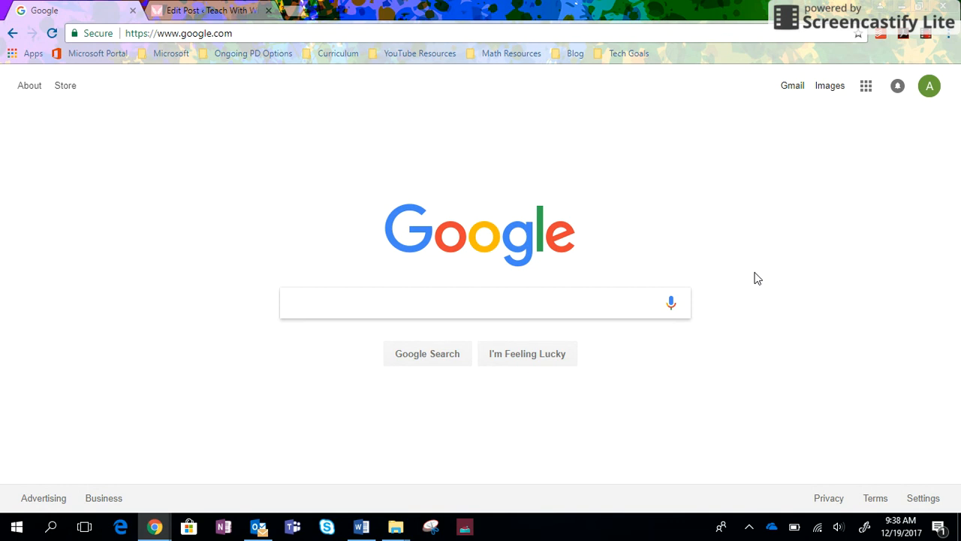
pyautogui.click(484, 303)
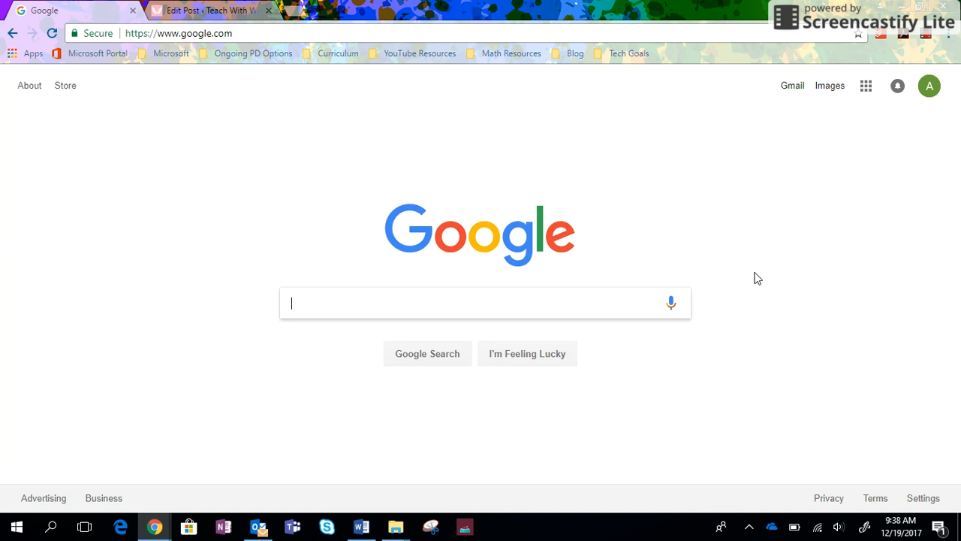
pyautogui.moveTo(874, 99)
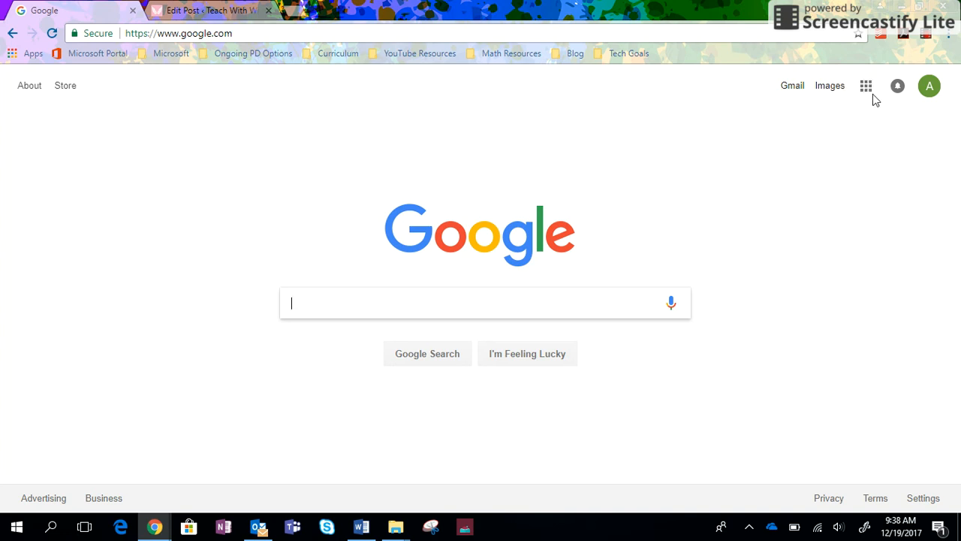
pyautogui.moveTo(866, 85)
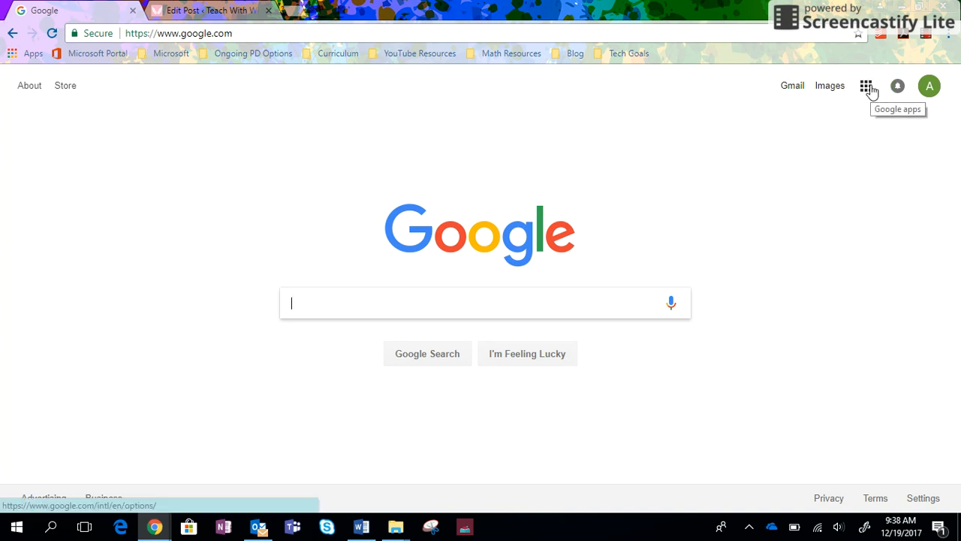
pyautogui.click(866, 84)
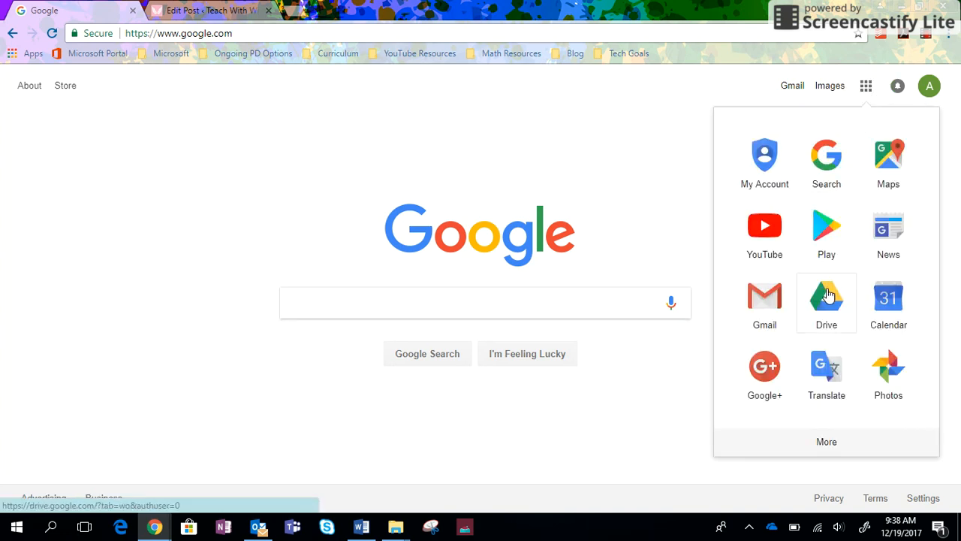
pyautogui.click(825, 296)
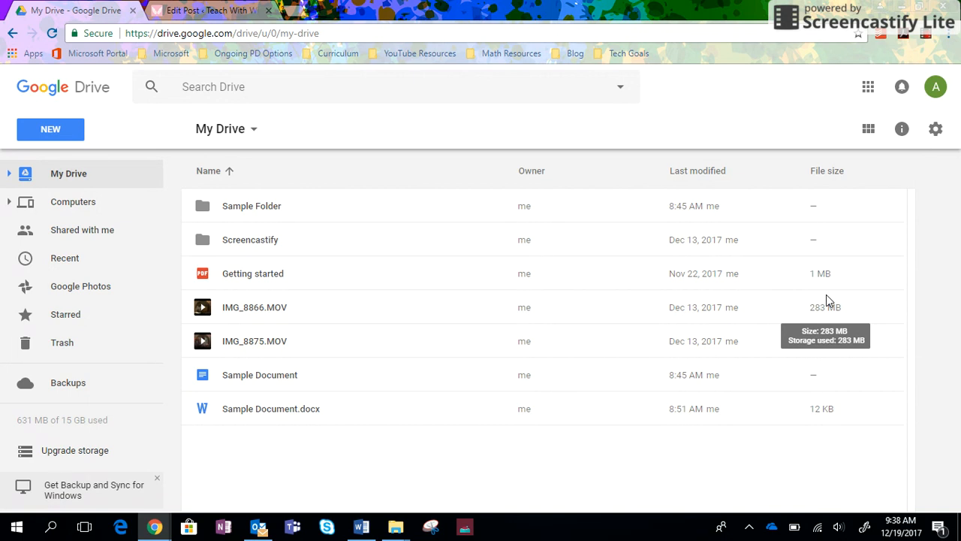
pyautogui.moveTo(565, 188)
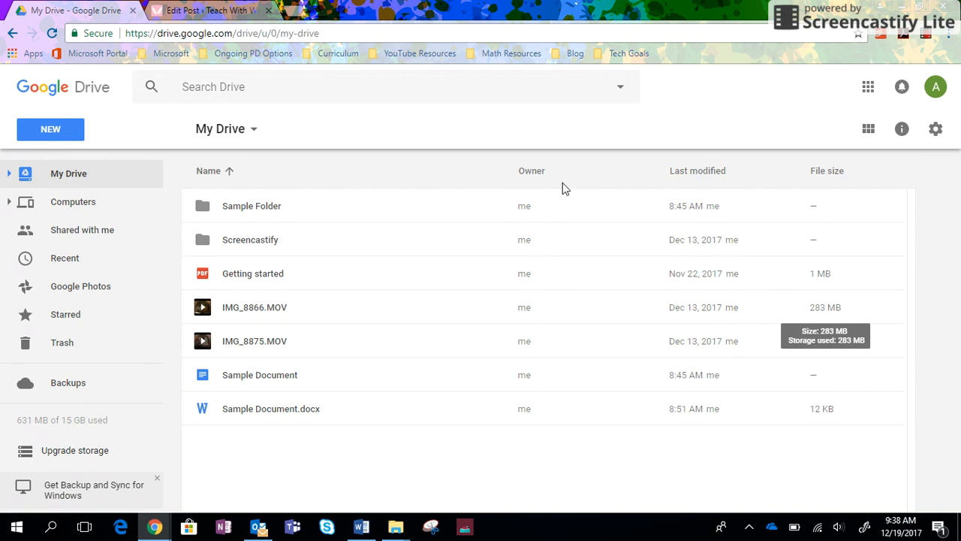
pyautogui.moveTo(230, 389)
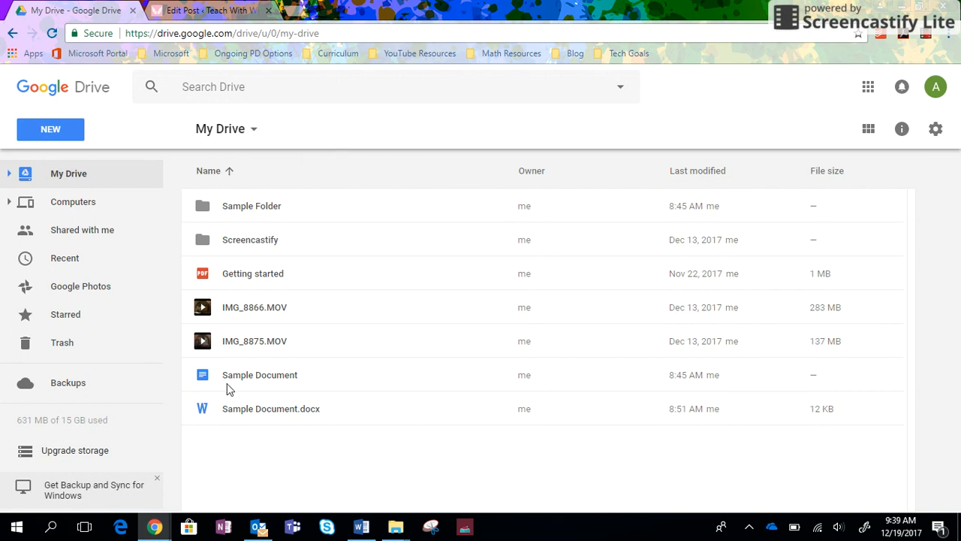
pyautogui.moveTo(242, 376)
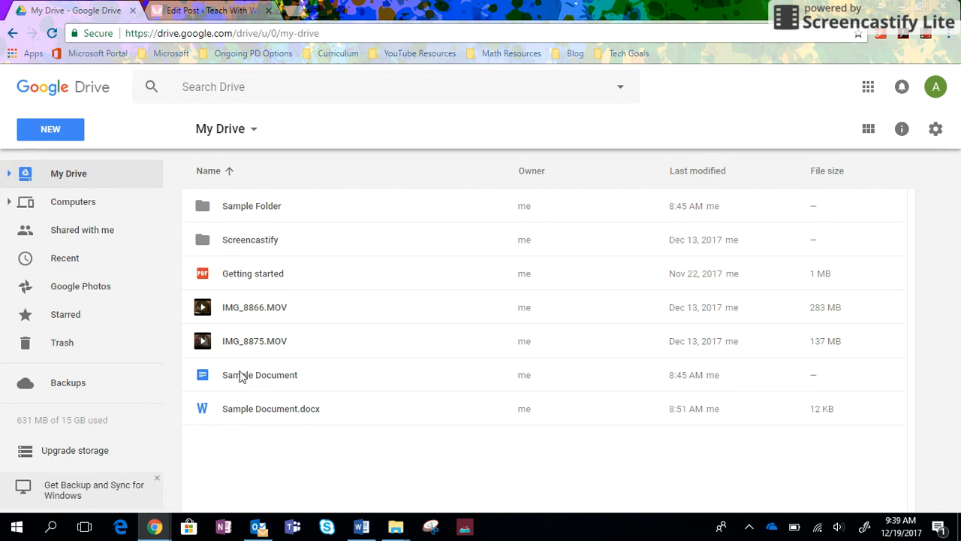
# - Select Sample Document and open its Share dialog
pyautogui.click(259, 375)
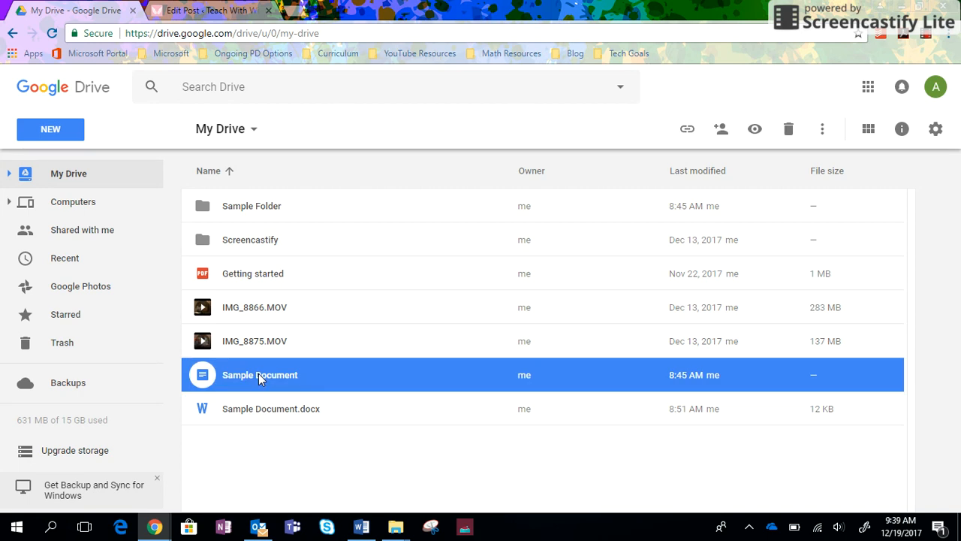
pyautogui.moveTo(868, 88)
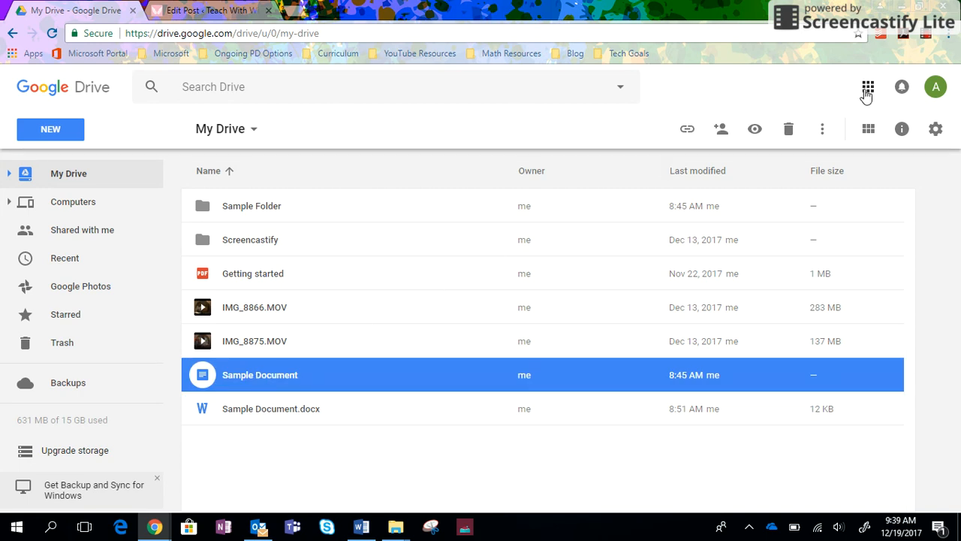
pyautogui.moveTo(656, 124)
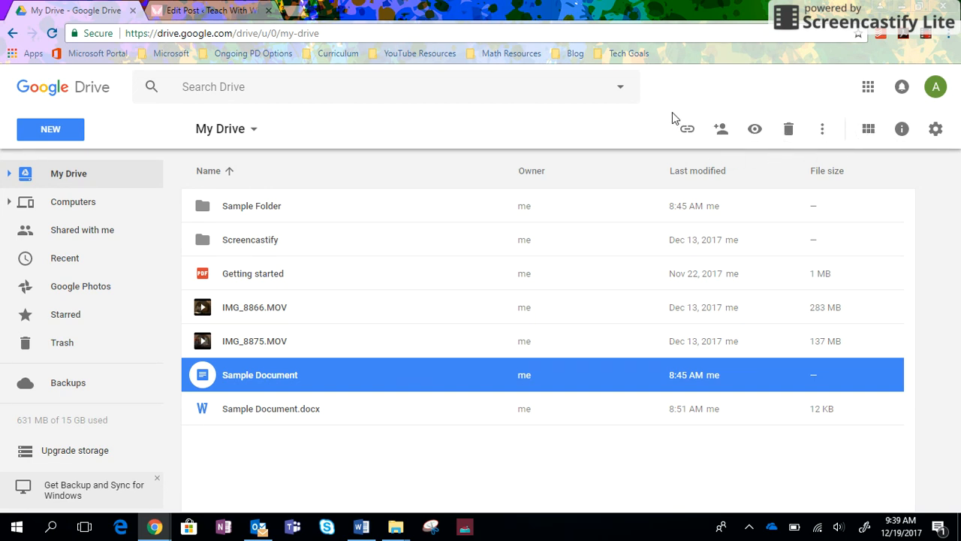
pyautogui.moveTo(721, 129)
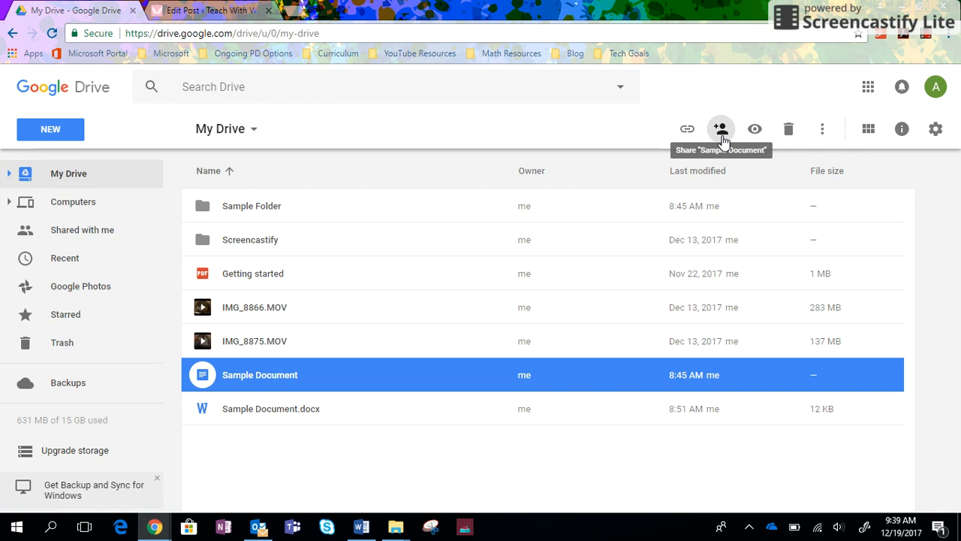
pyautogui.moveTo(724, 116)
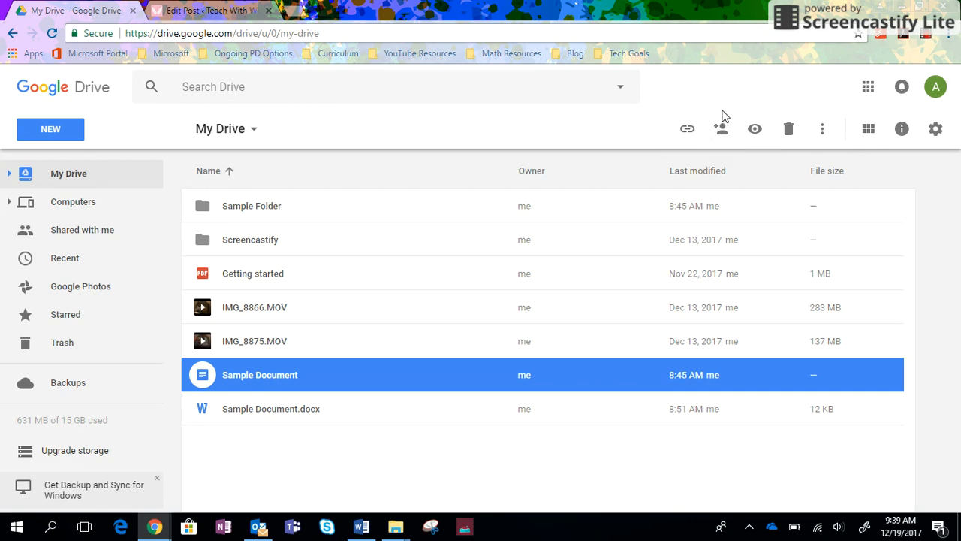
pyautogui.moveTo(720, 128)
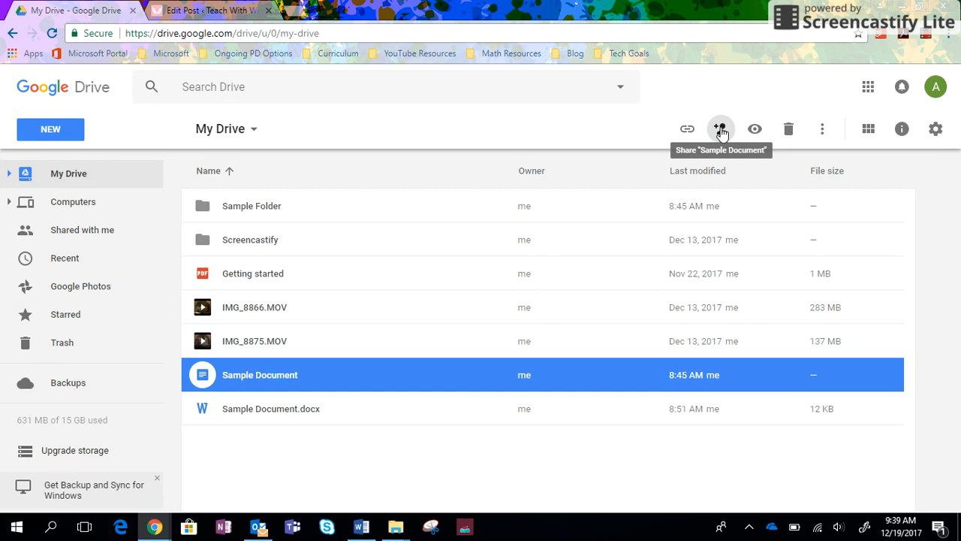
pyautogui.click(720, 129)
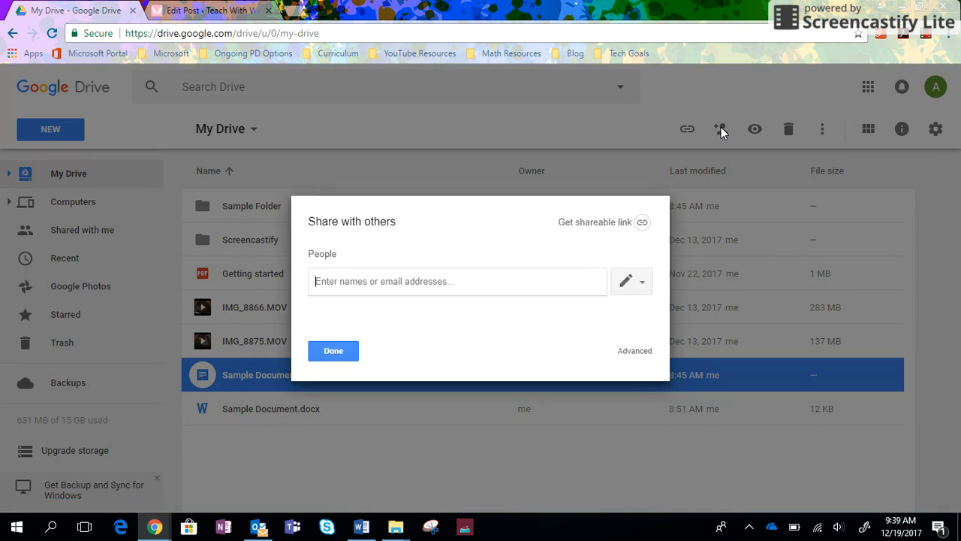
pyautogui.click(457, 280)
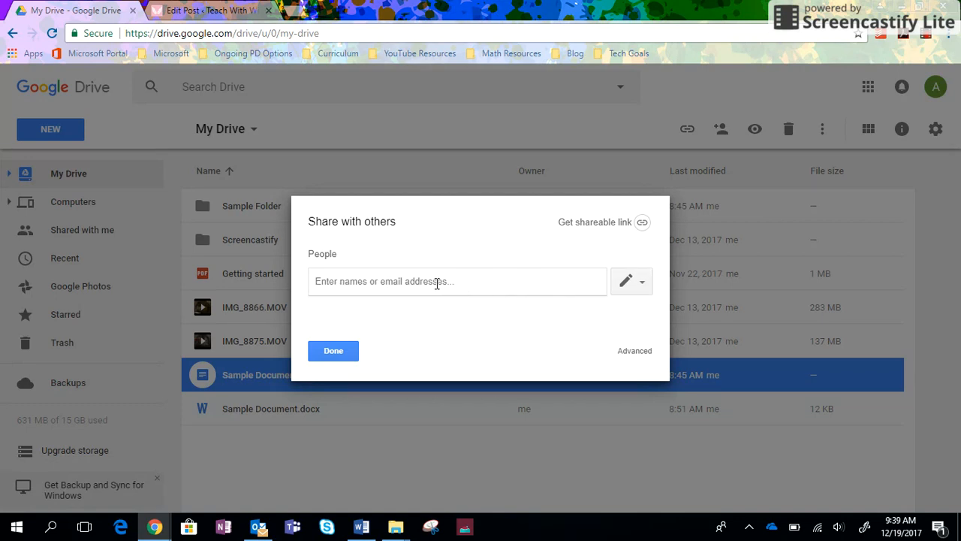
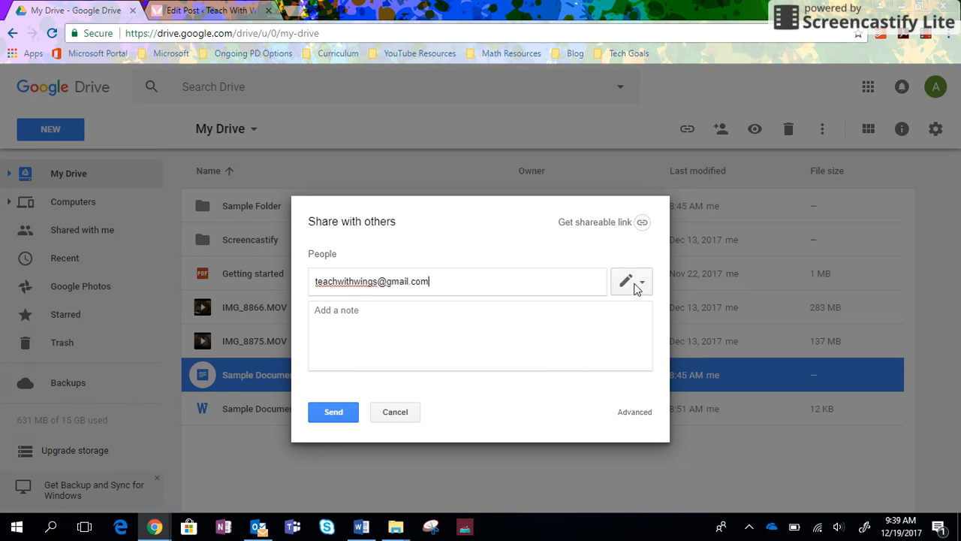
pyautogui.click(629, 281)
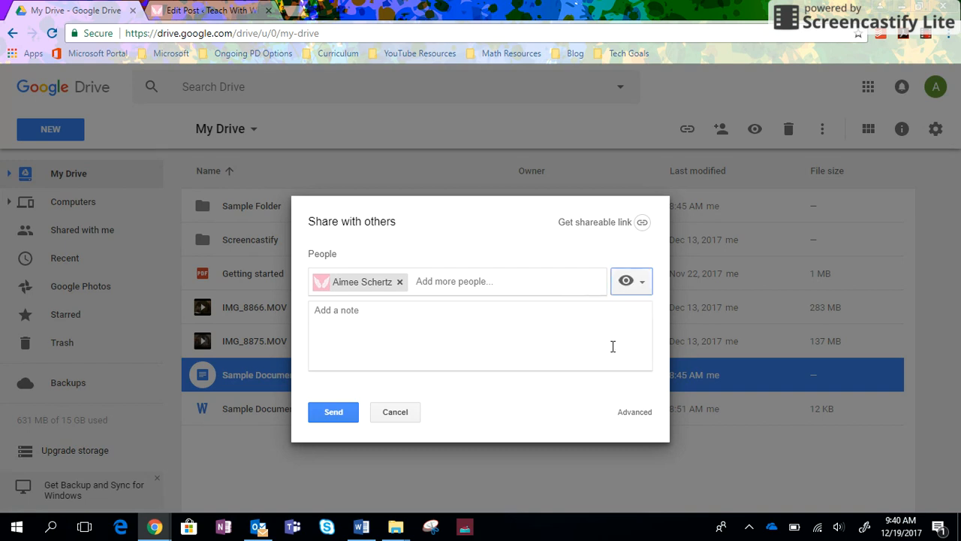
# - Attach a note saying it's the document I said I'd share, and send
pyautogui.click(426, 315)
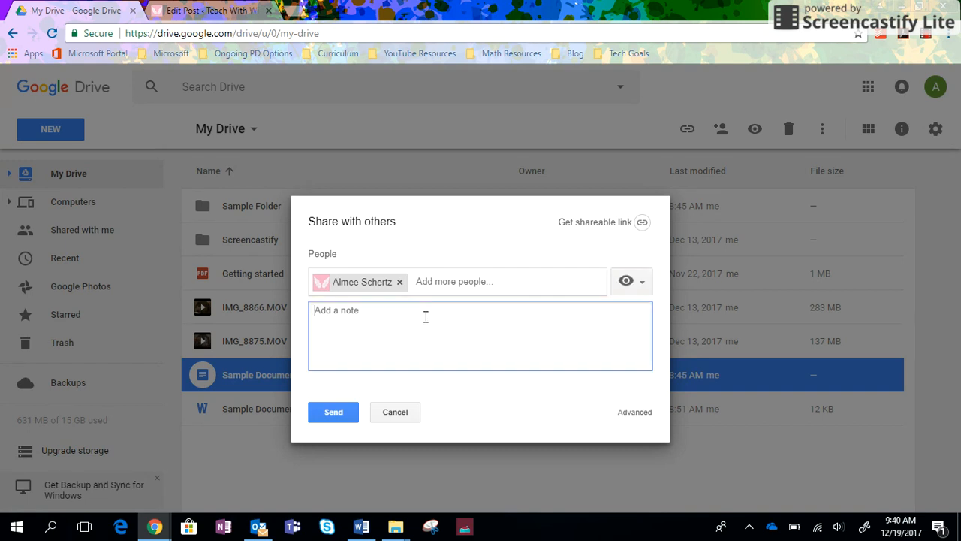
pyautogui.write('Here is')
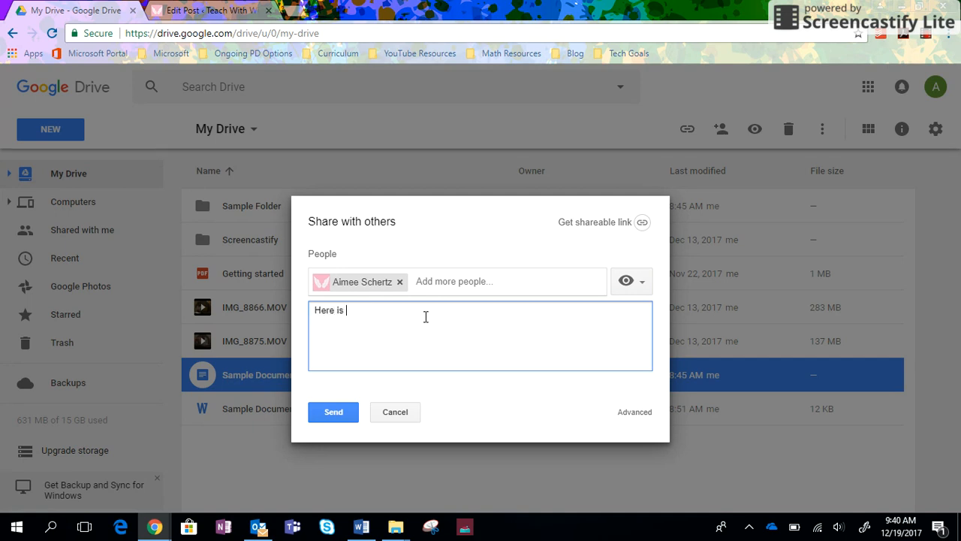
pyautogui.write('the document')
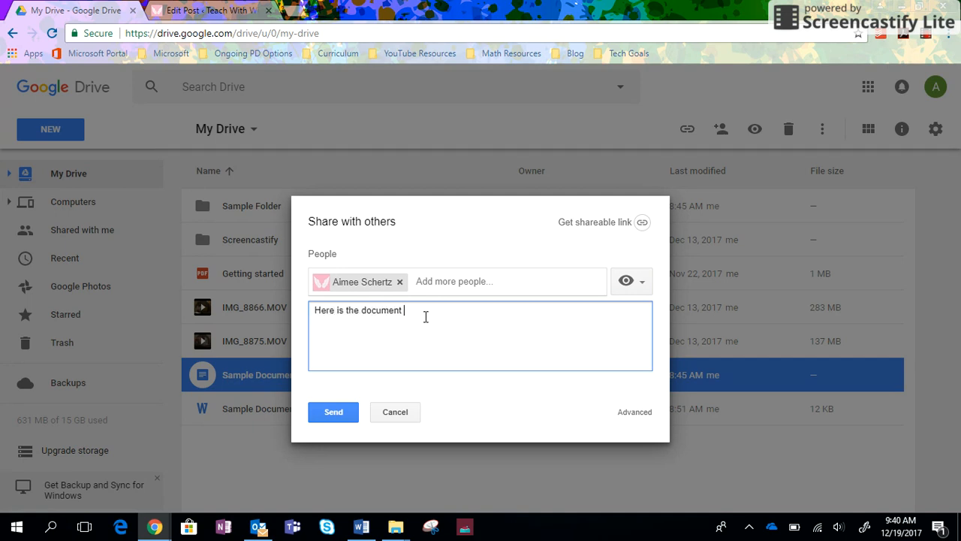
pyautogui.write('that I said')
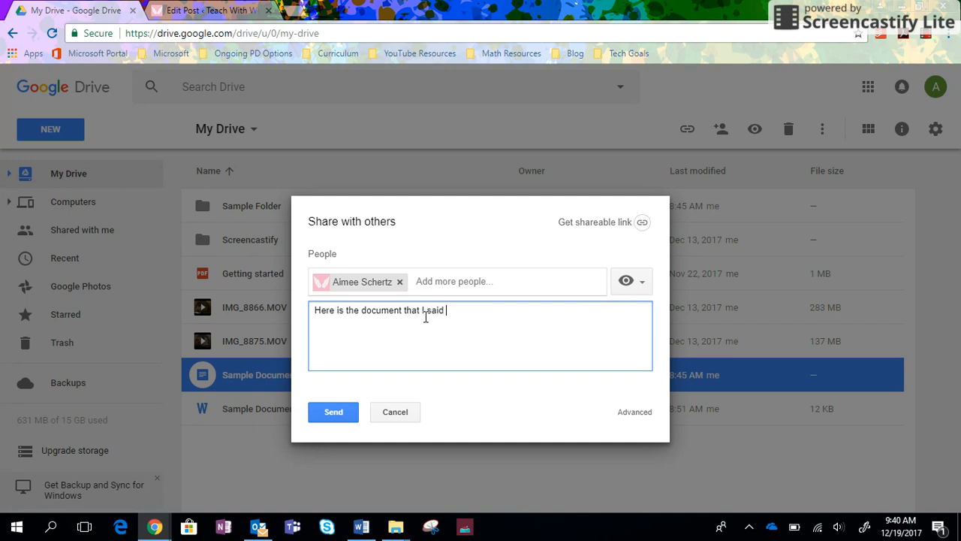
pyautogui.write("I'd share with you!")
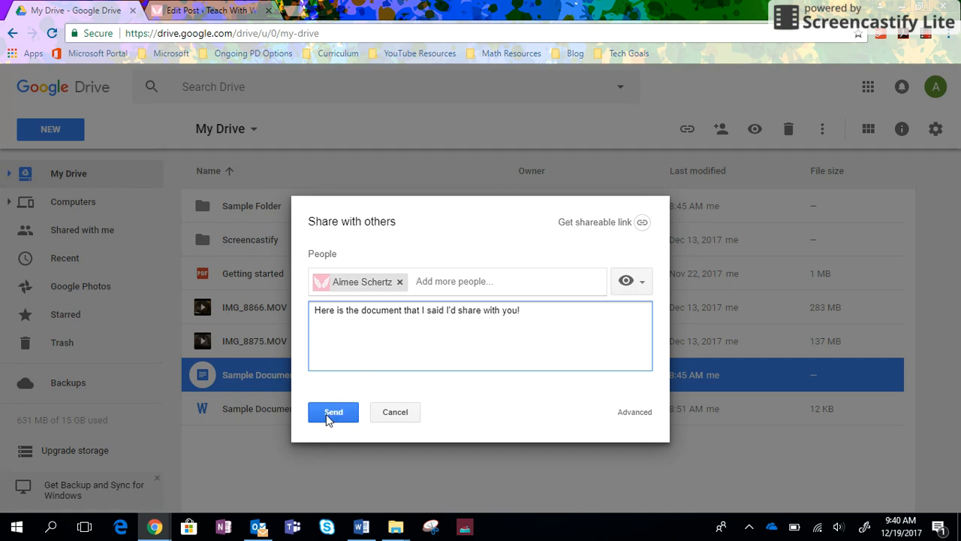
pyautogui.click(332, 411)
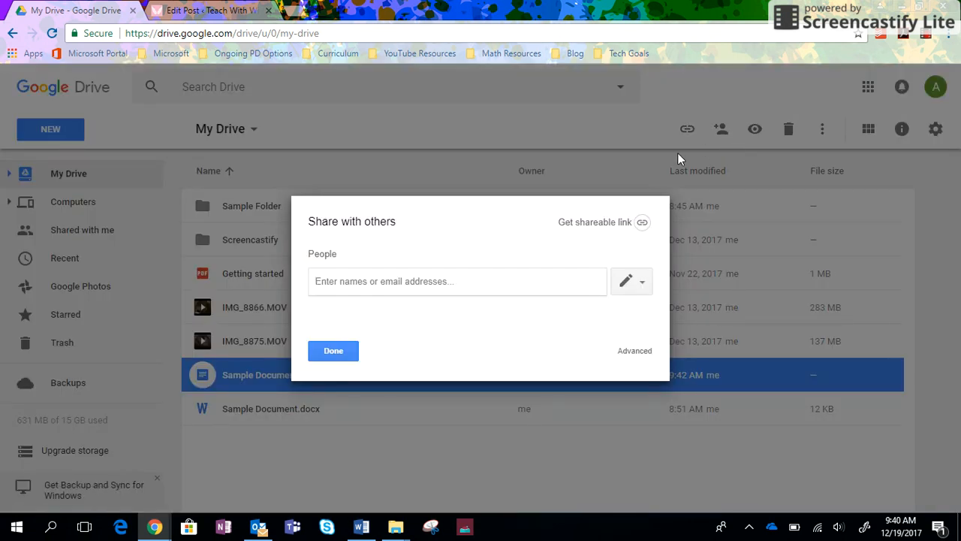
pyautogui.moveTo(721, 154)
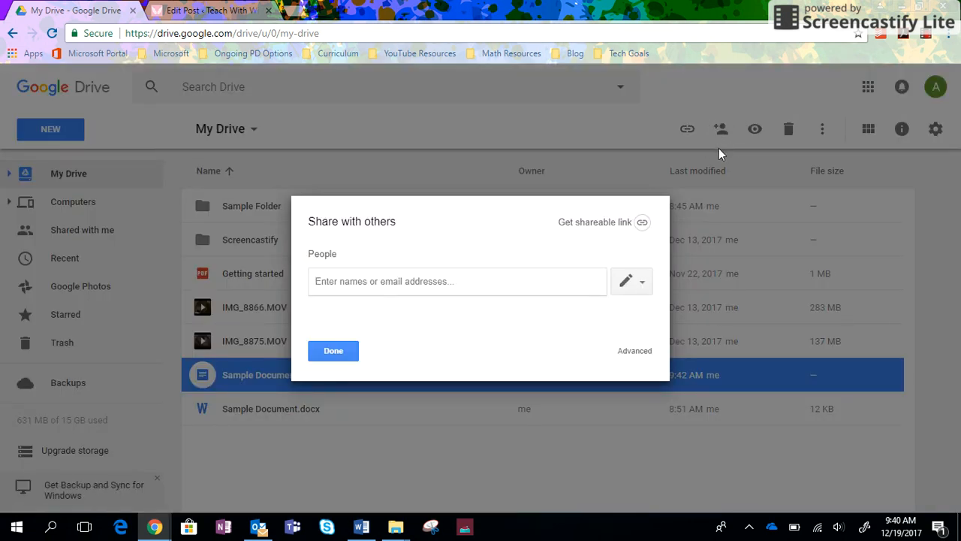
pyautogui.moveTo(595, 226)
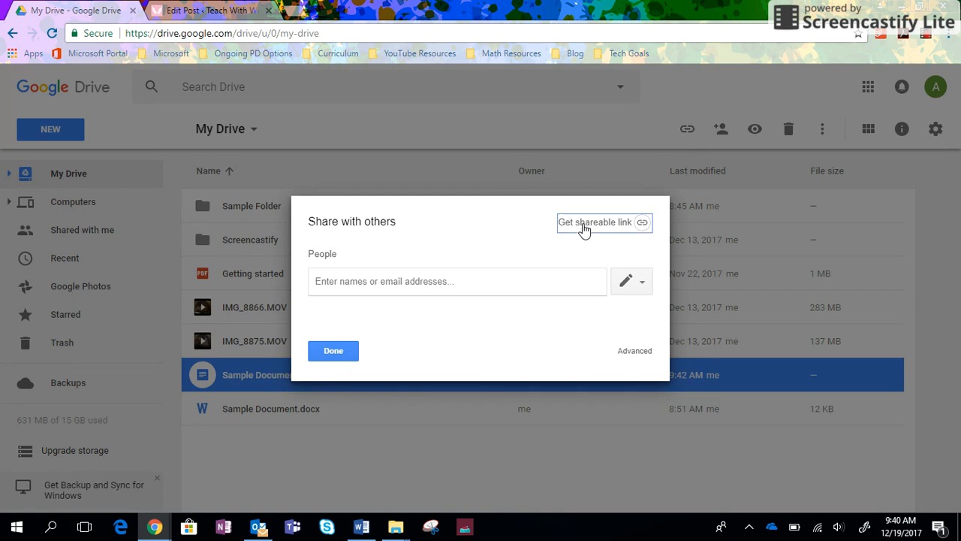
# - Copy Sample Document's 'Anyone with the link can view' link and open the More link options
pyautogui.click(594, 222)
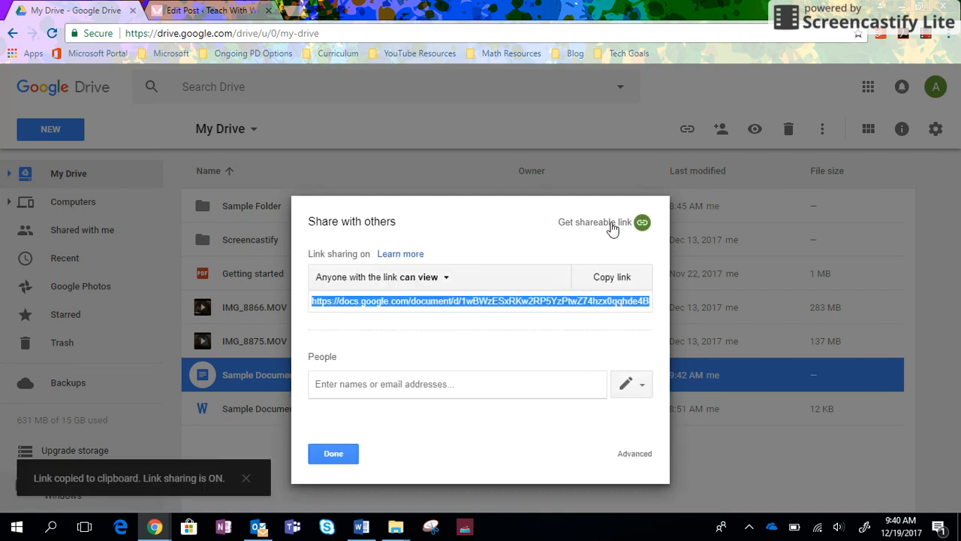
pyautogui.moveTo(558, 266)
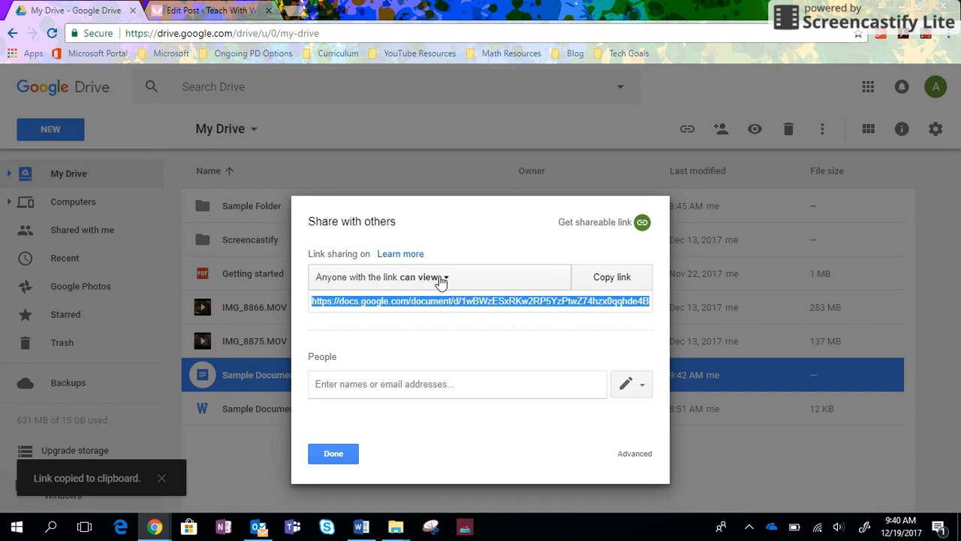
pyautogui.click(439, 276)
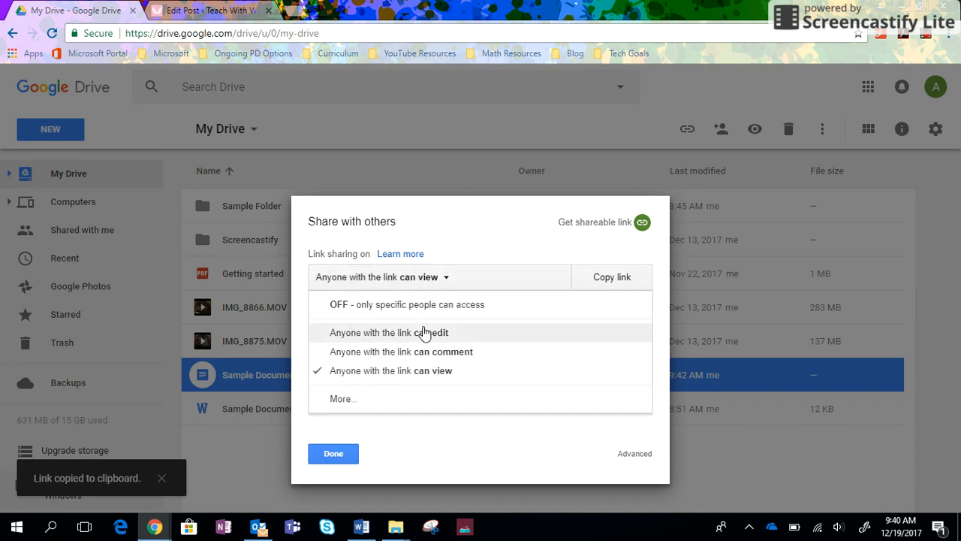
pyautogui.moveTo(445, 336)
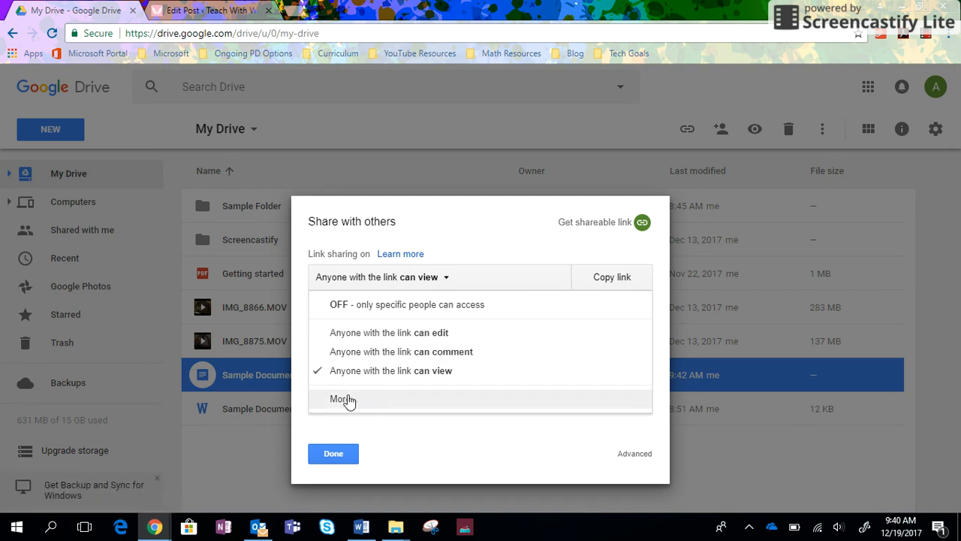
pyautogui.click(343, 399)
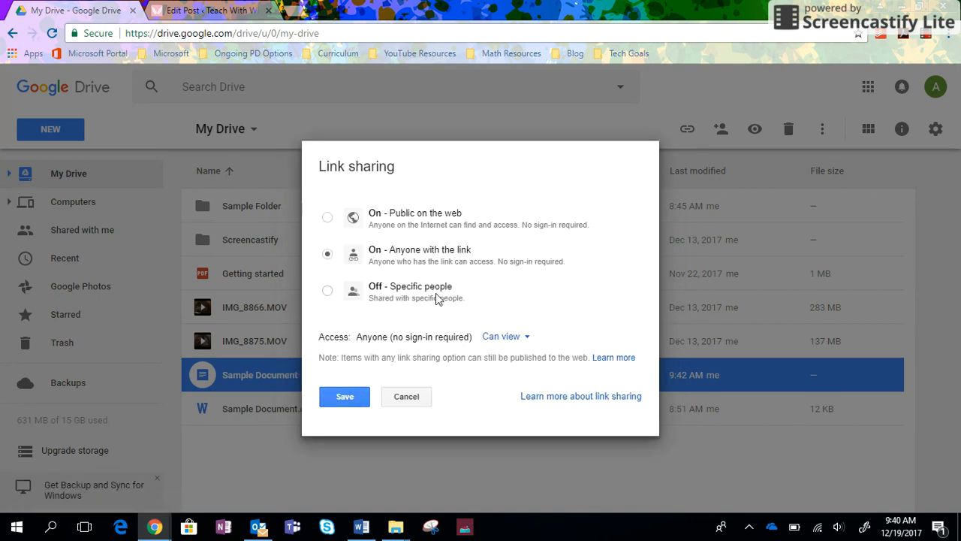
pyautogui.moveTo(462, 223)
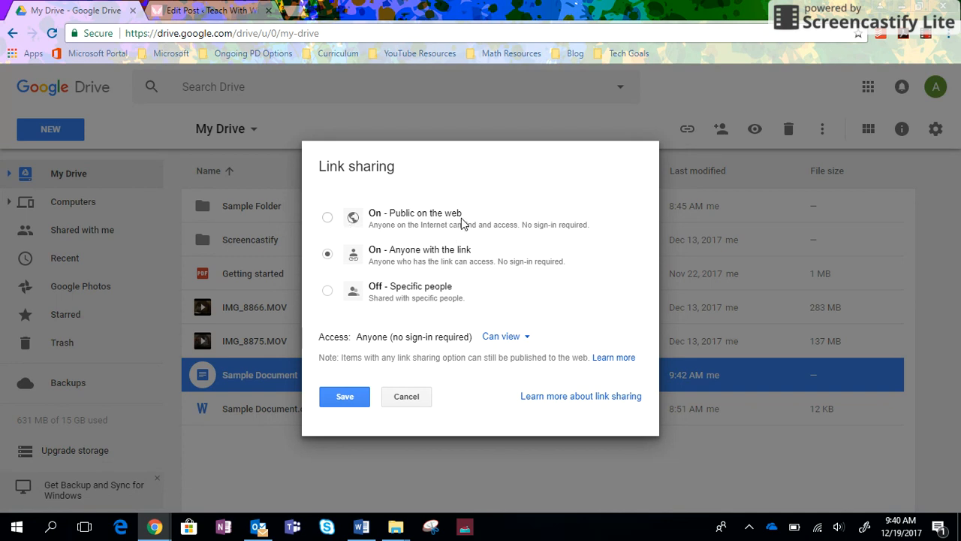
pyautogui.moveTo(441, 230)
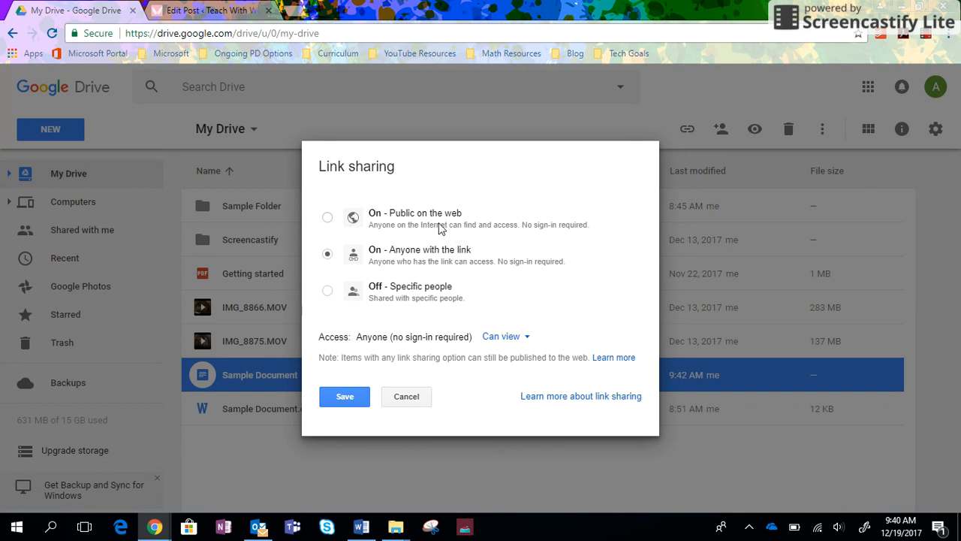
pyautogui.moveTo(454, 354)
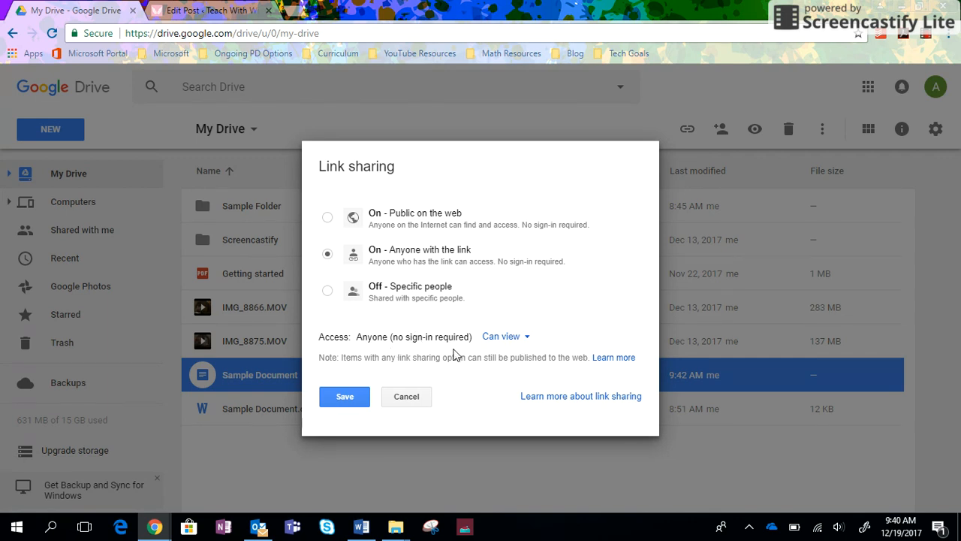
pyautogui.moveTo(504, 335)
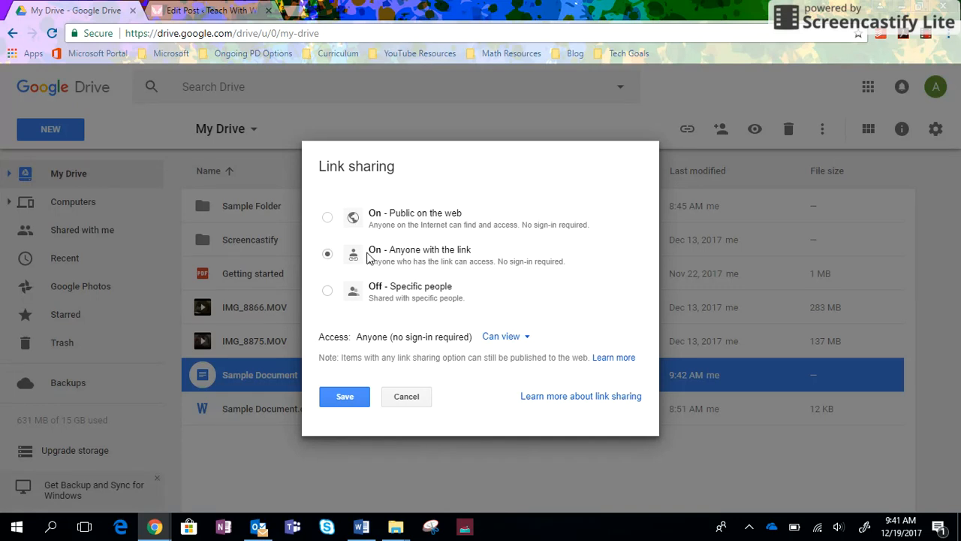
# - Save link sharing as 'On - Anyone with the link' with Can view
pyautogui.click(506, 336)
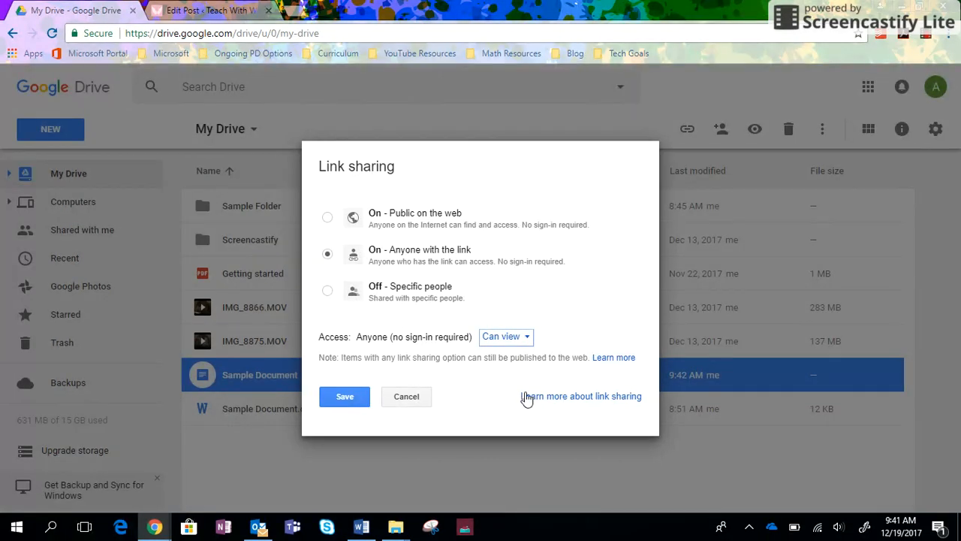
pyautogui.moveTo(496, 353)
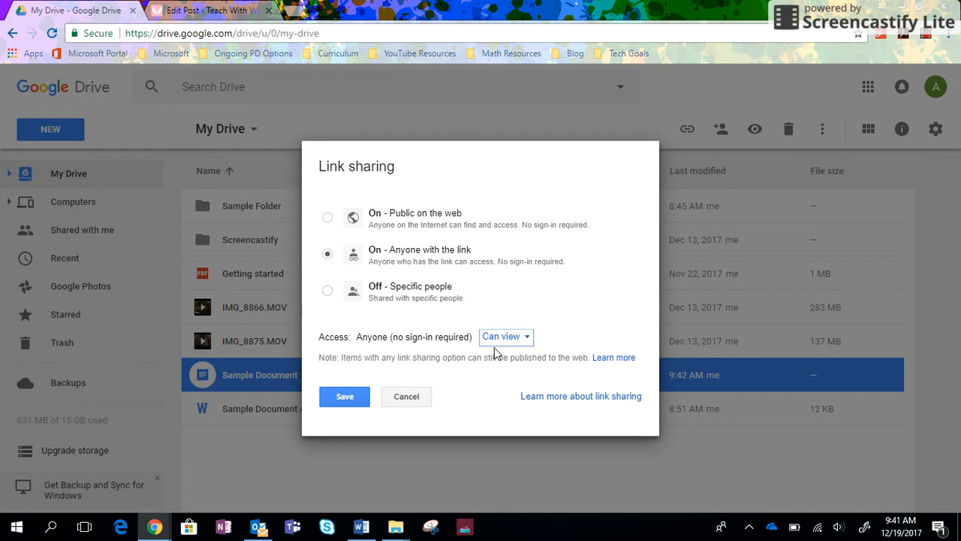
pyautogui.click(344, 395)
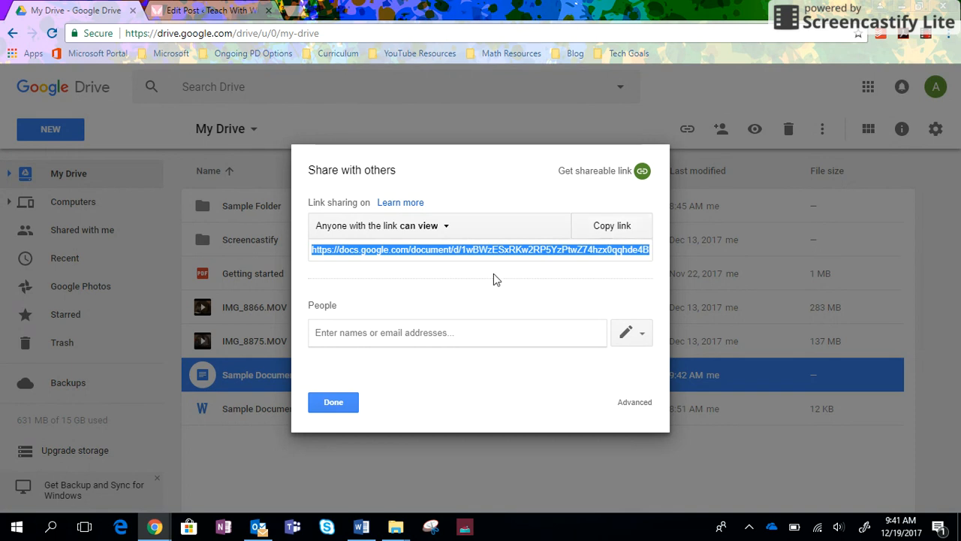
pyautogui.moveTo(483, 285)
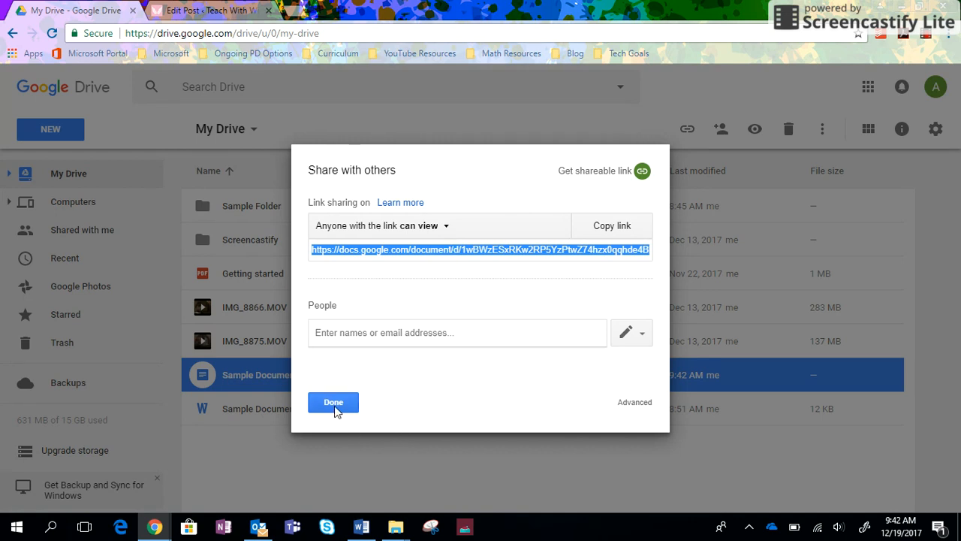
# - Close the sharing dialog and open Sample Document in Google Docs
pyautogui.click(333, 401)
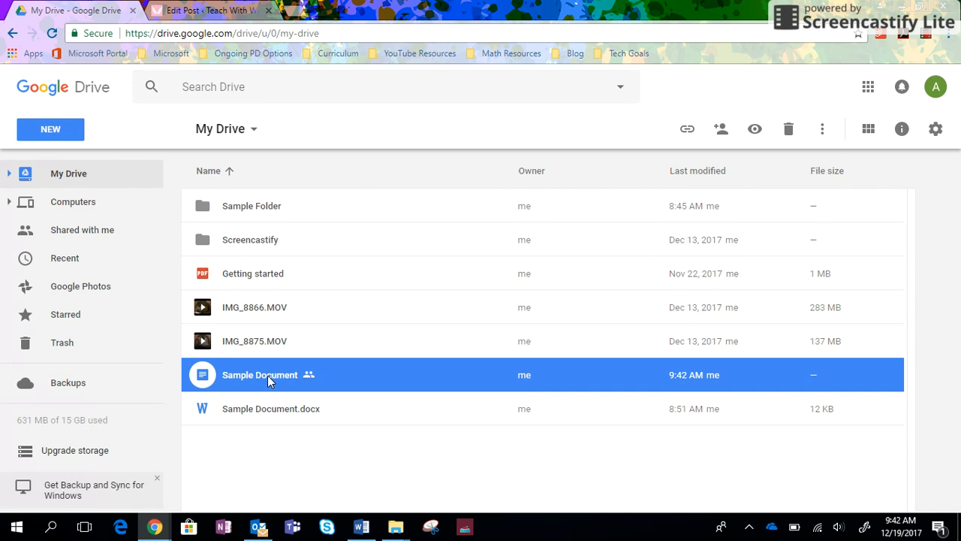
pyautogui.doubleClick(259, 375)
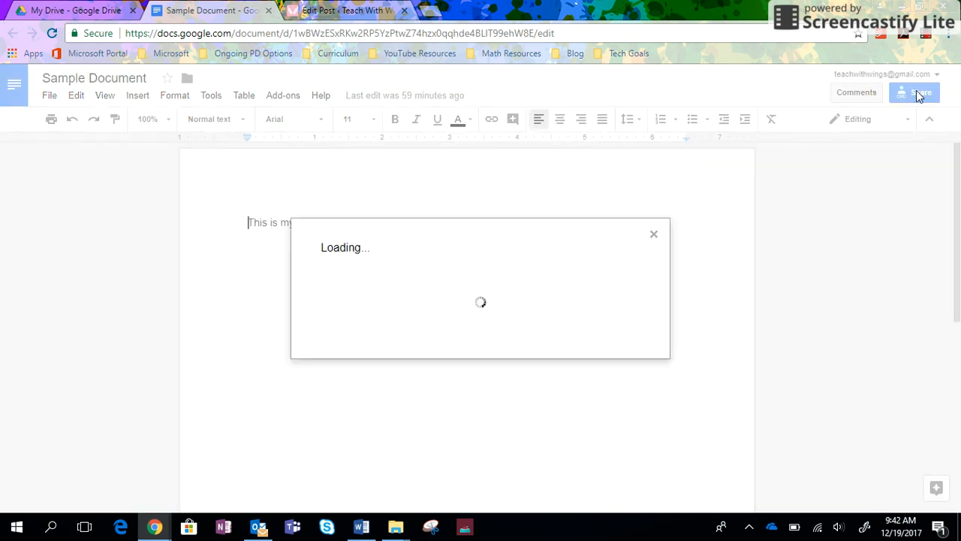
# - In Docs, confirm the link is view-only for anyone, select it, and close sharing
pyautogui.click(915, 93)
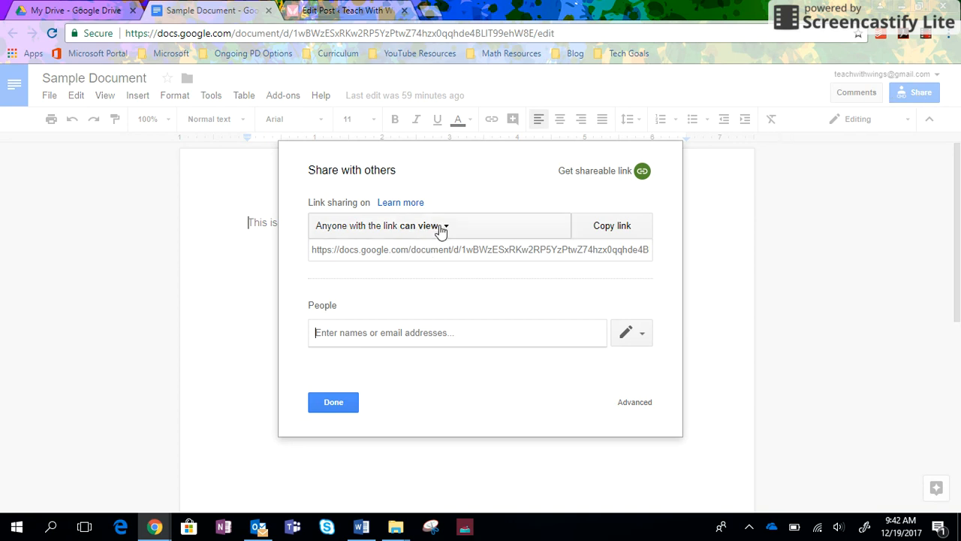
pyautogui.click(439, 225)
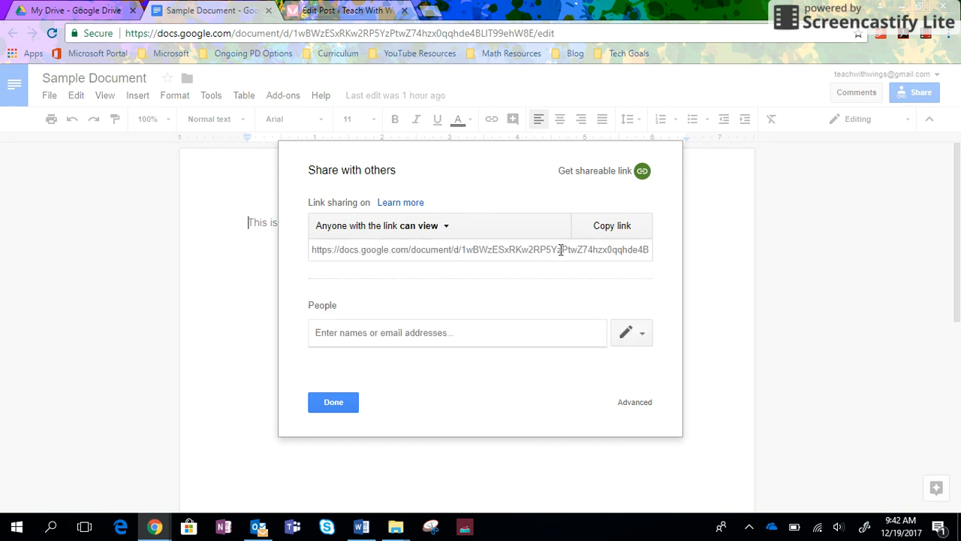
pyautogui.click(612, 225)
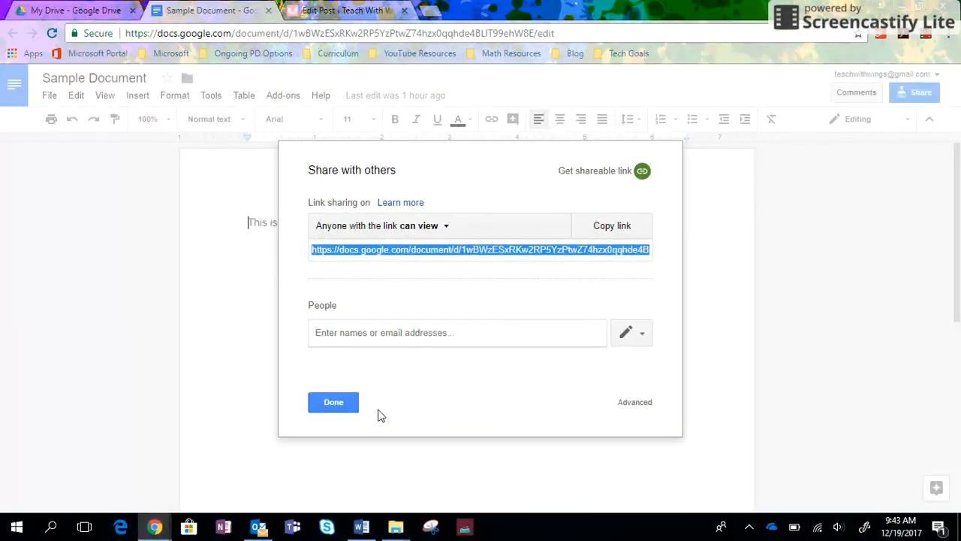
pyautogui.click(334, 402)
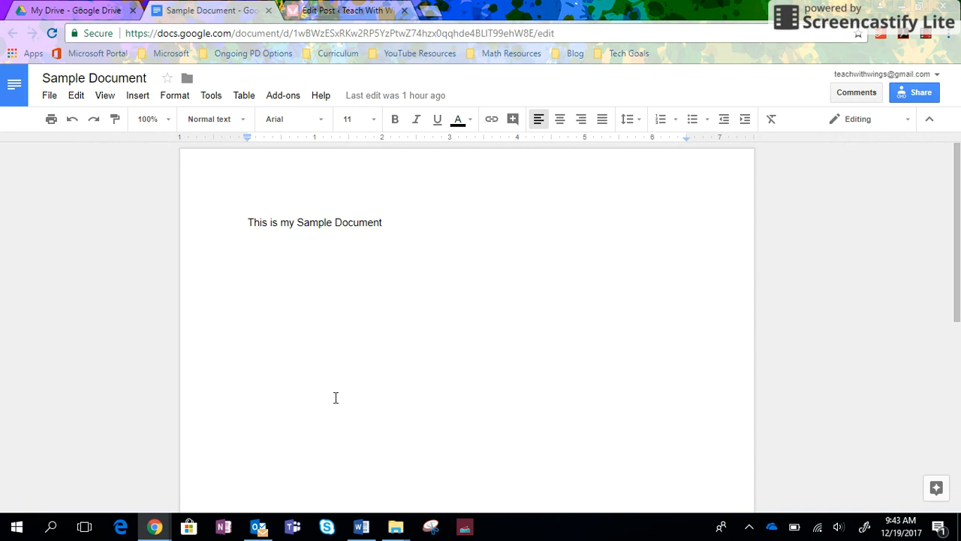